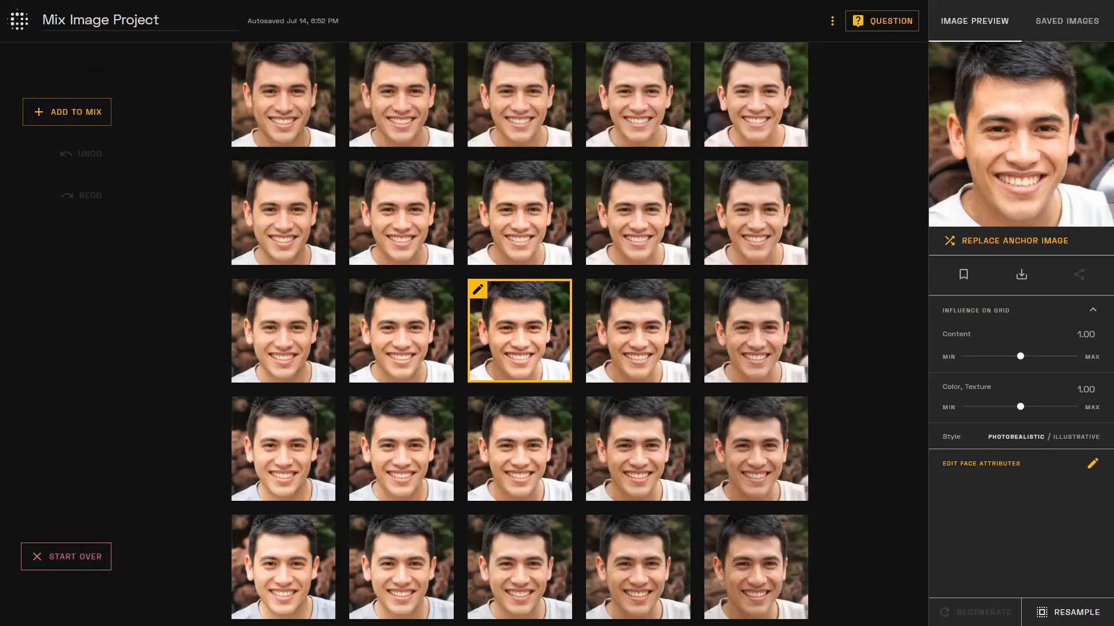
mouse_move(976, 309)
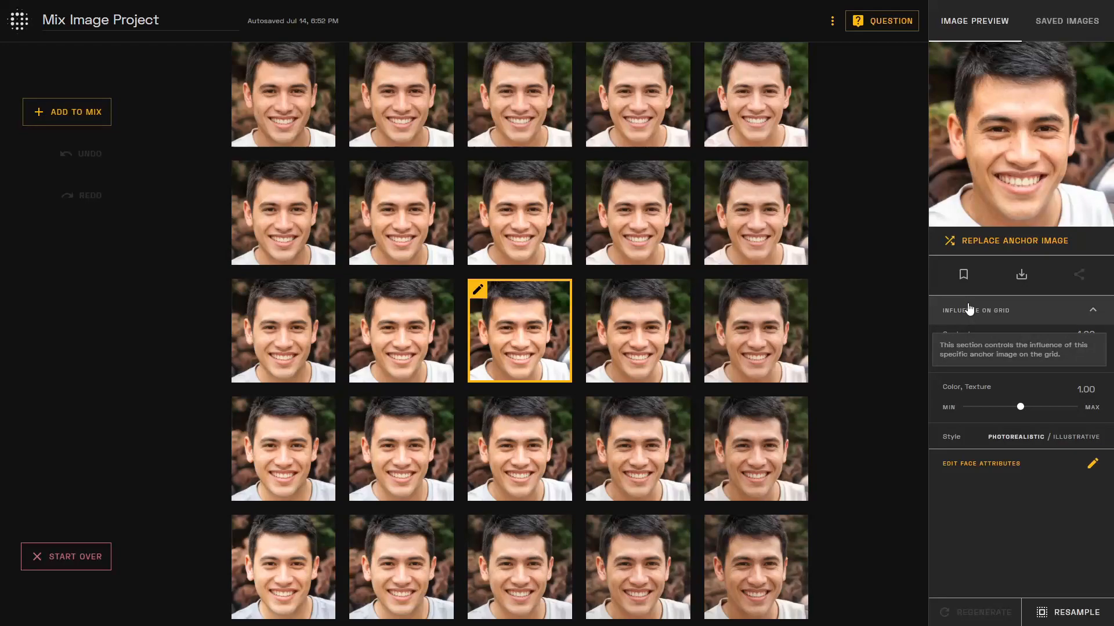
mouse_move(907, 308)
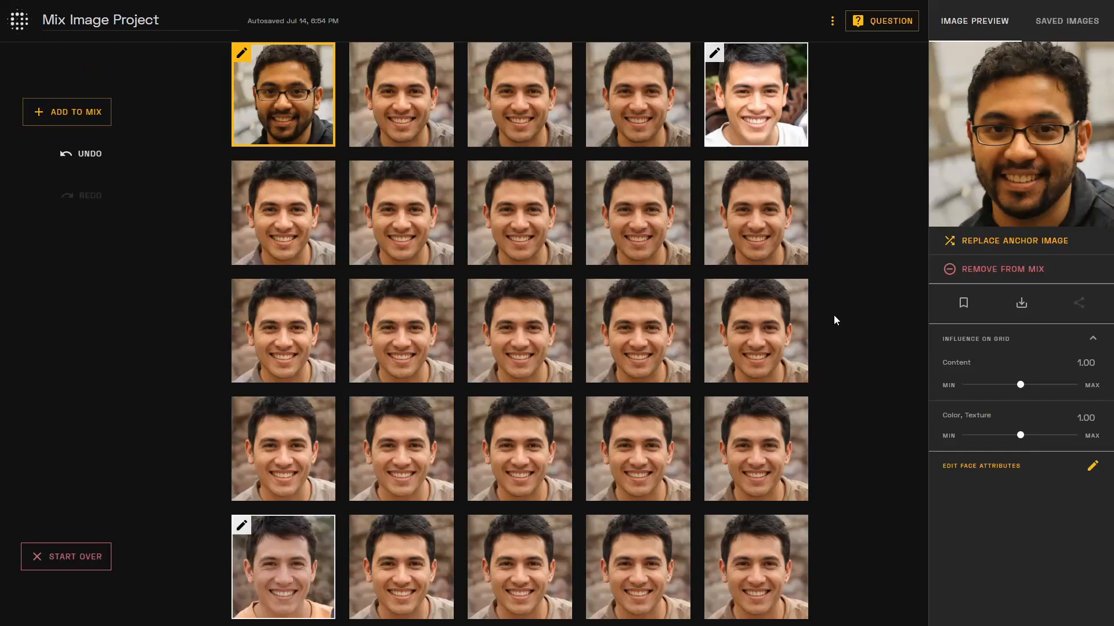
- Switch to the saved-faces gallery, previewing the smiling woman with a shaved head
click(1066, 21)
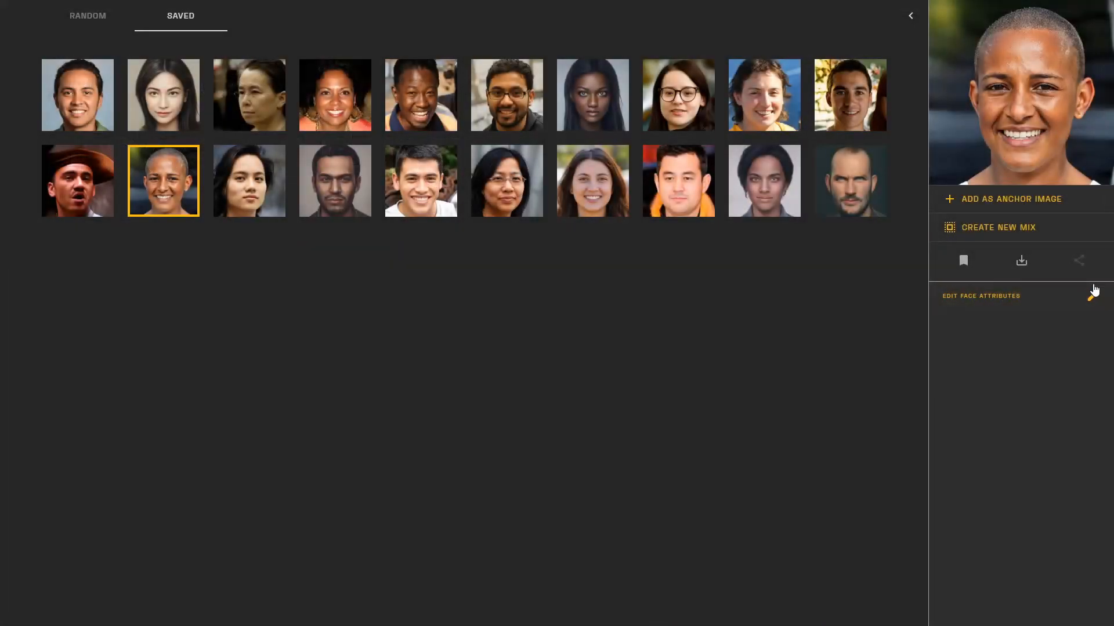
- Send the saved bald smiling woman into the attribute editor for aging and smile edits
click(981, 296)
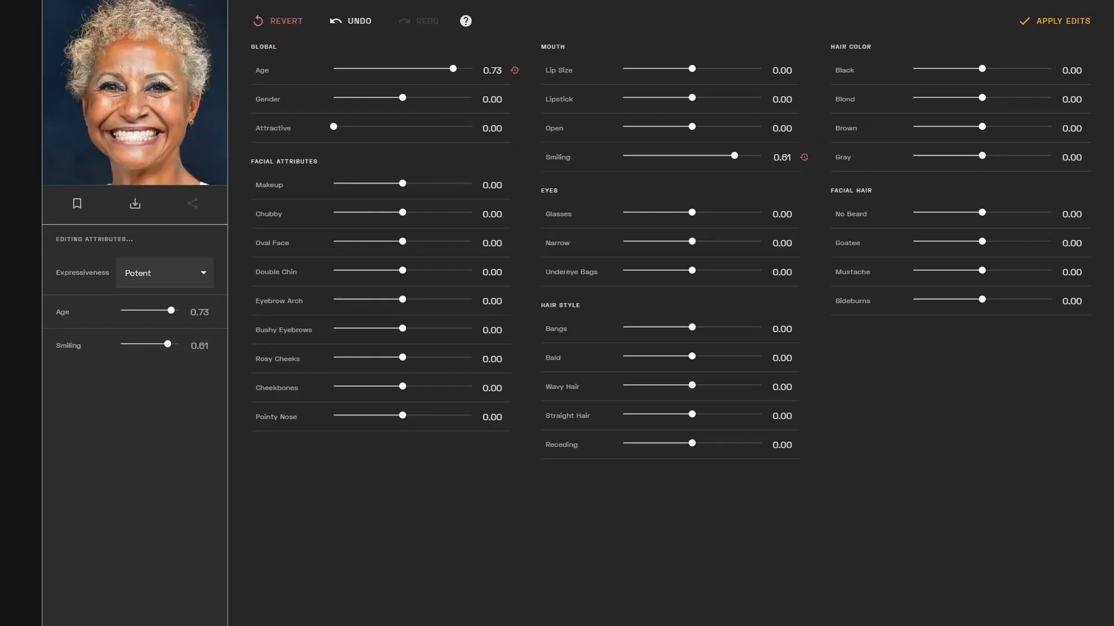